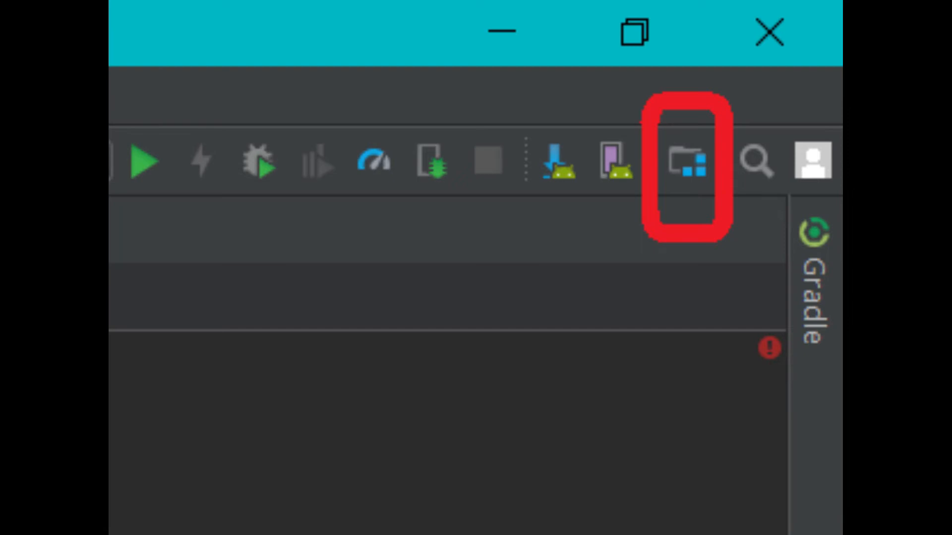
Reach the Gradle settings via Project Structure's Gradle Settings link to list JDK versions 1.8–17.
click(325, 22)
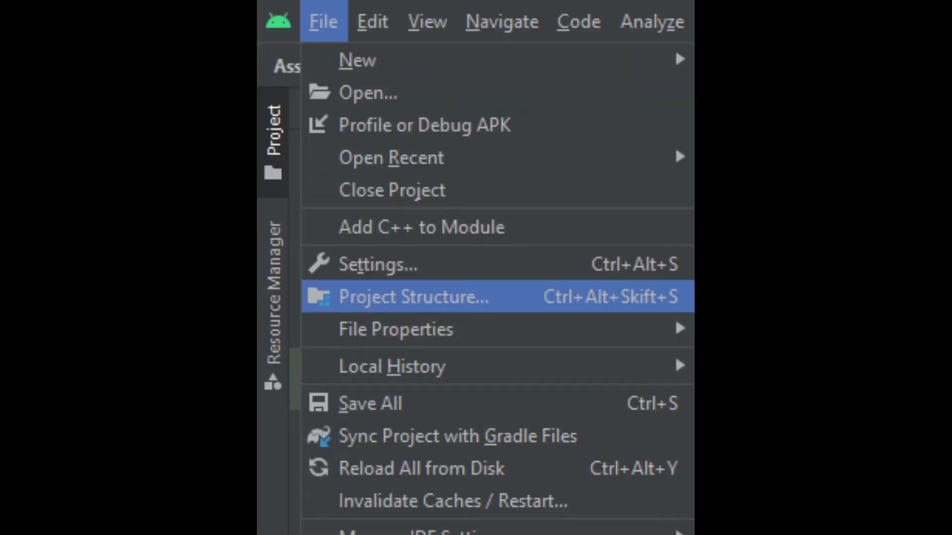
click(413, 297)
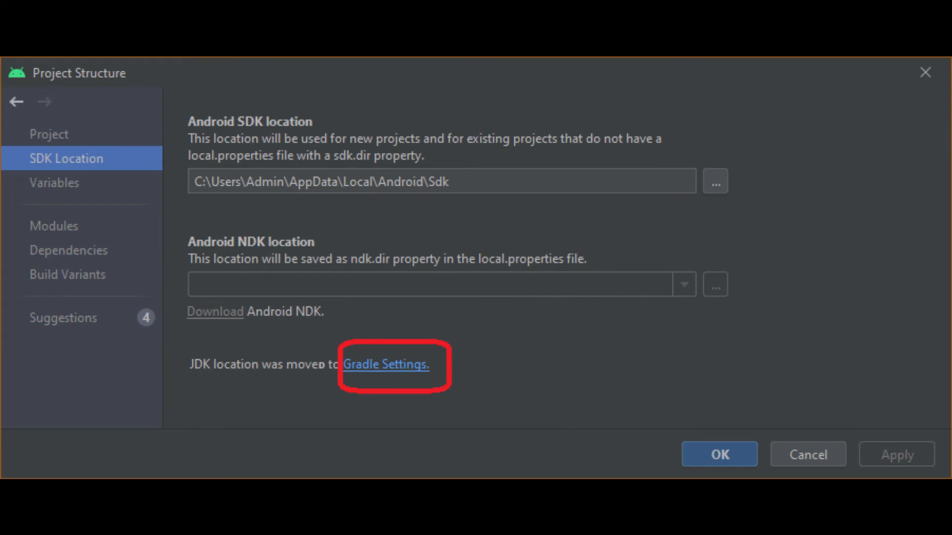
click(386, 364)
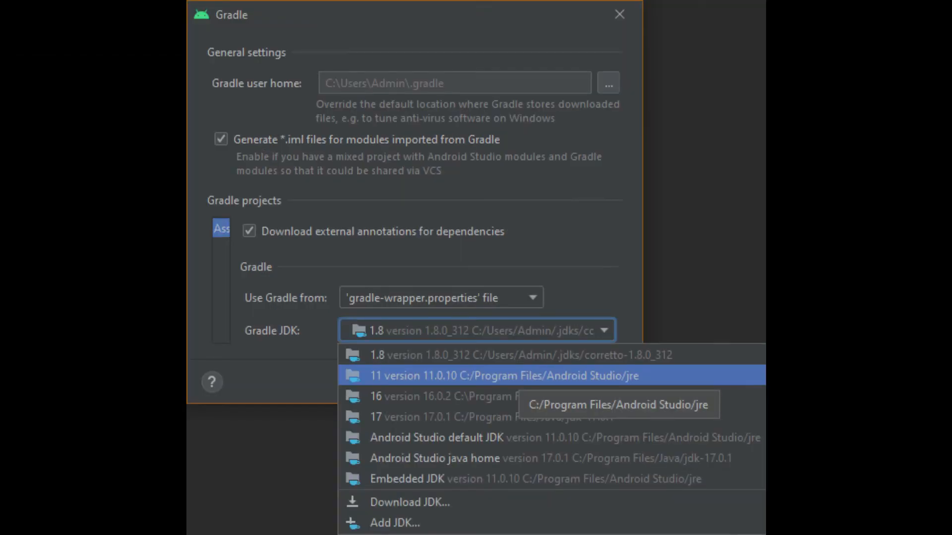